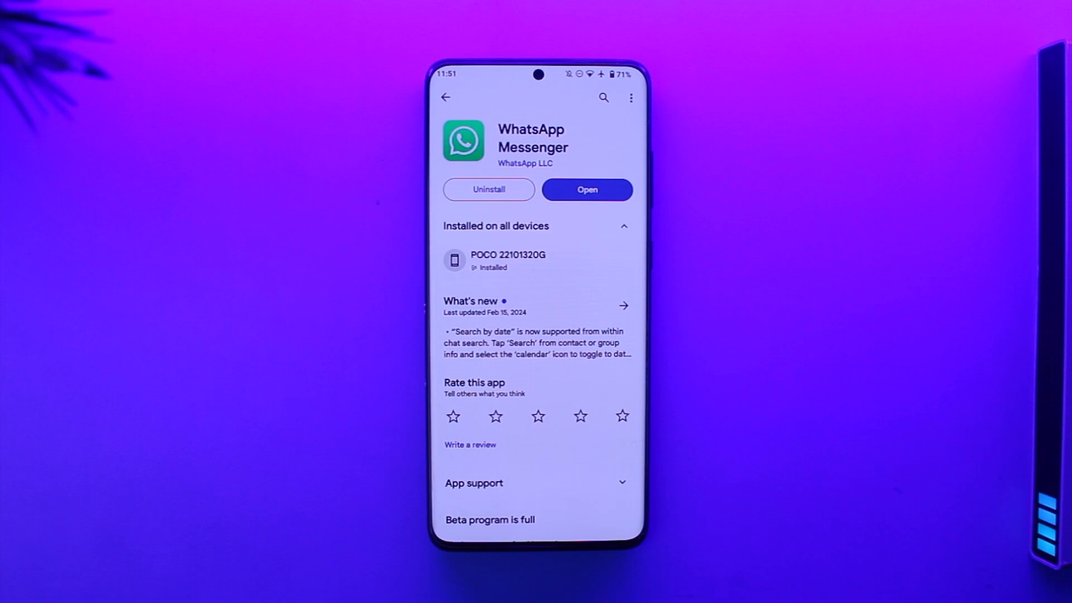
Launch WhatsApp Messenger from its Google Play Store page
{"action": "left_click", "coordinate": [585, 189]}
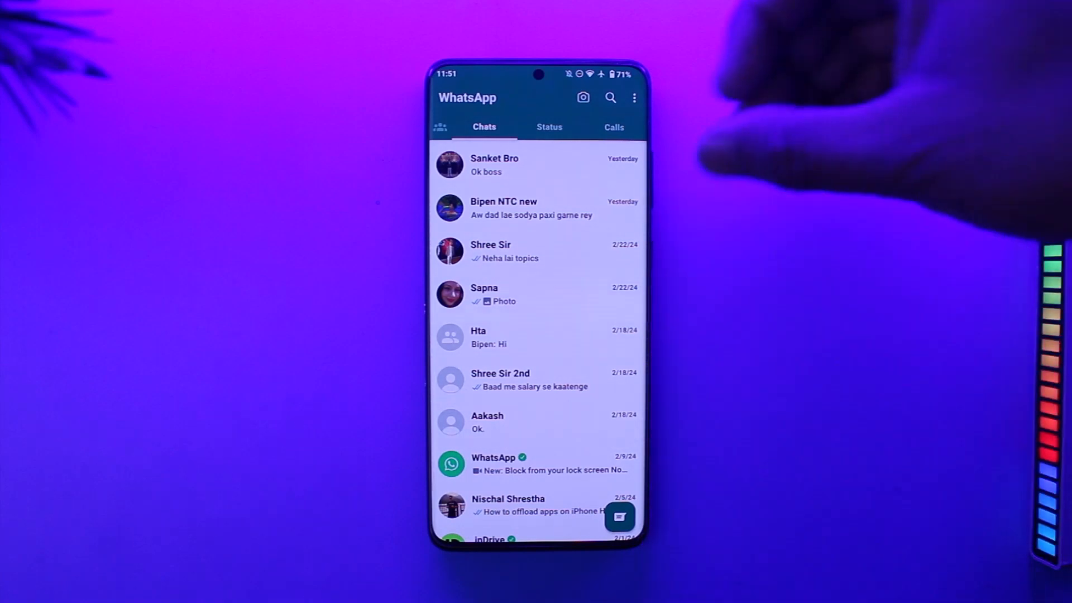
Open WhatsApp Settings from the three-dot menu and go to Privacy
{"action": "left_click", "coordinate": [634, 97]}
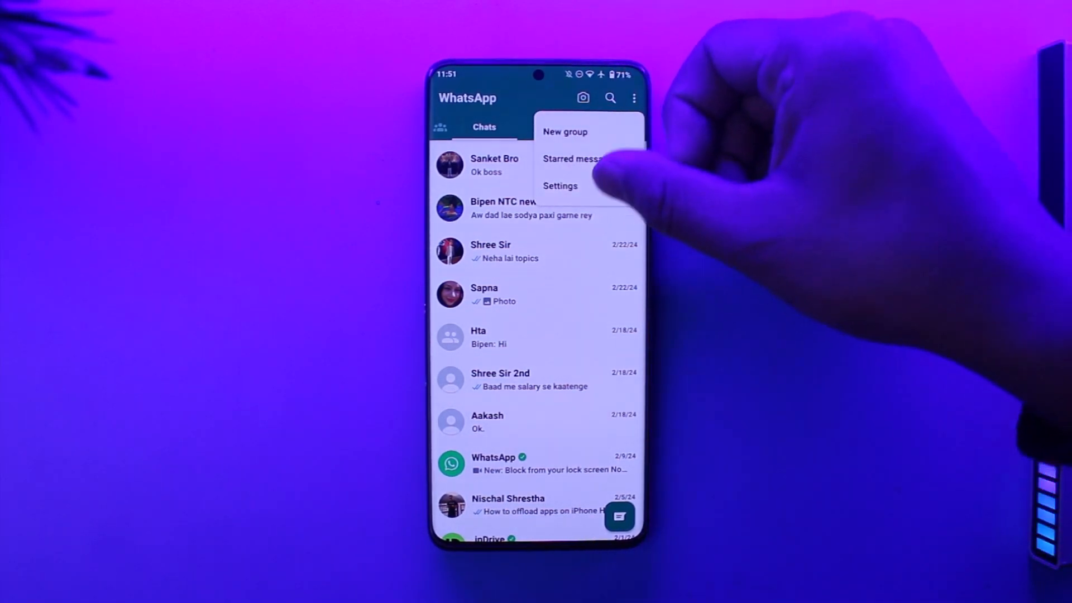
{"action": "left_click", "coordinate": [560, 185]}
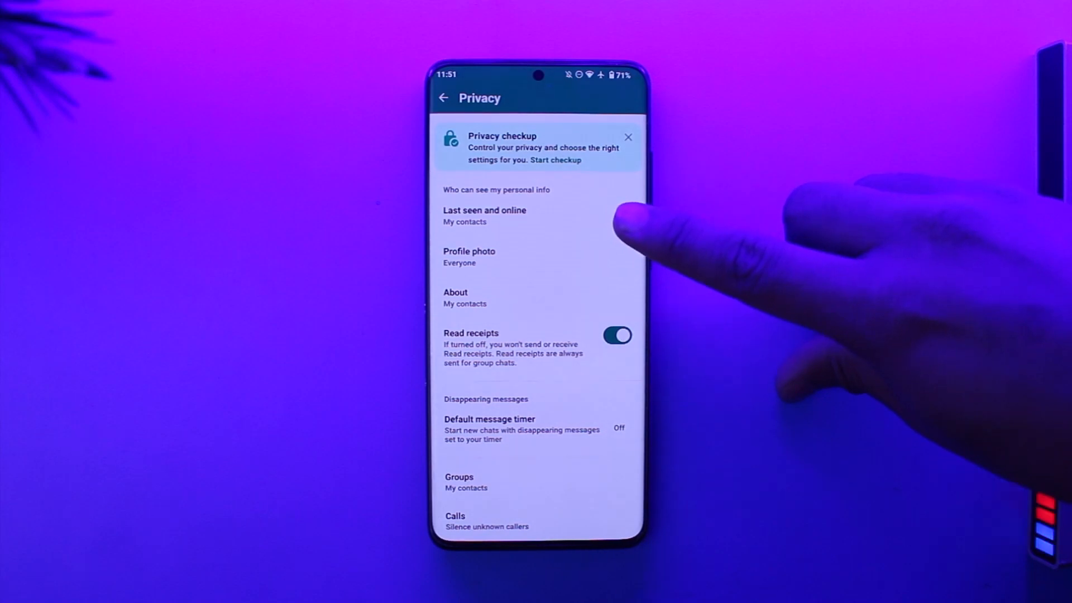
Set Last seen and online to Nobody and return to Privacy
{"action": "left_click", "coordinate": [484, 215]}
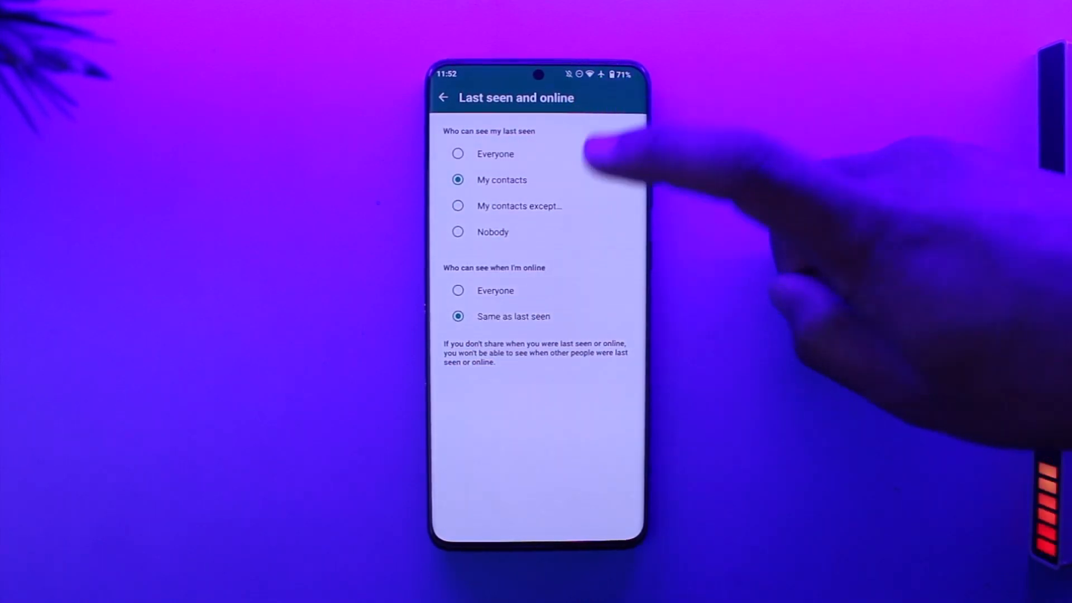
{"action": "left_click", "coordinate": [457, 232]}
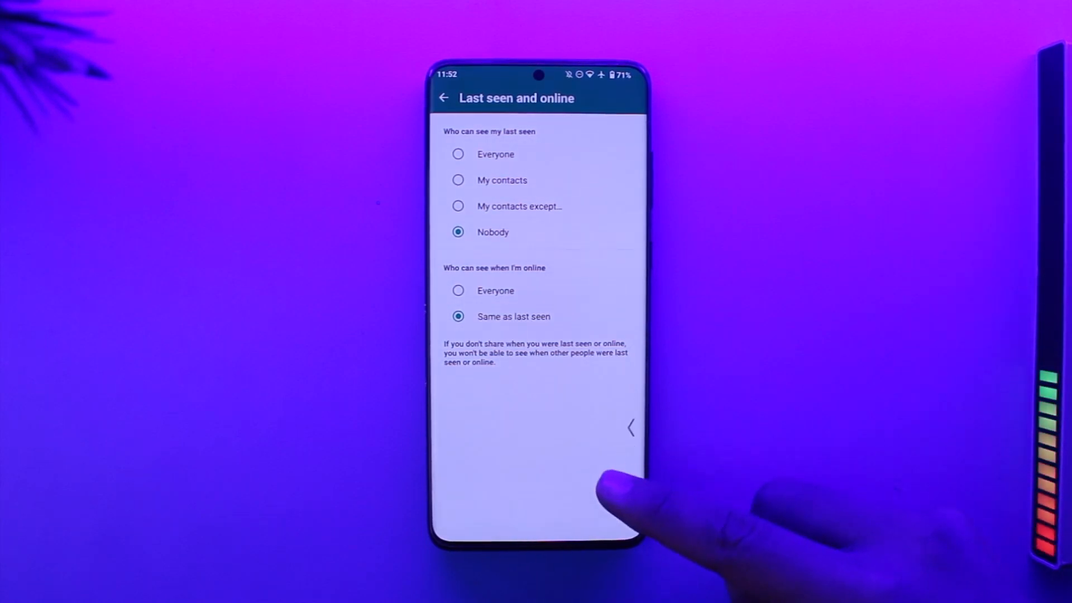
{"action": "left_click", "coordinate": [444, 97]}
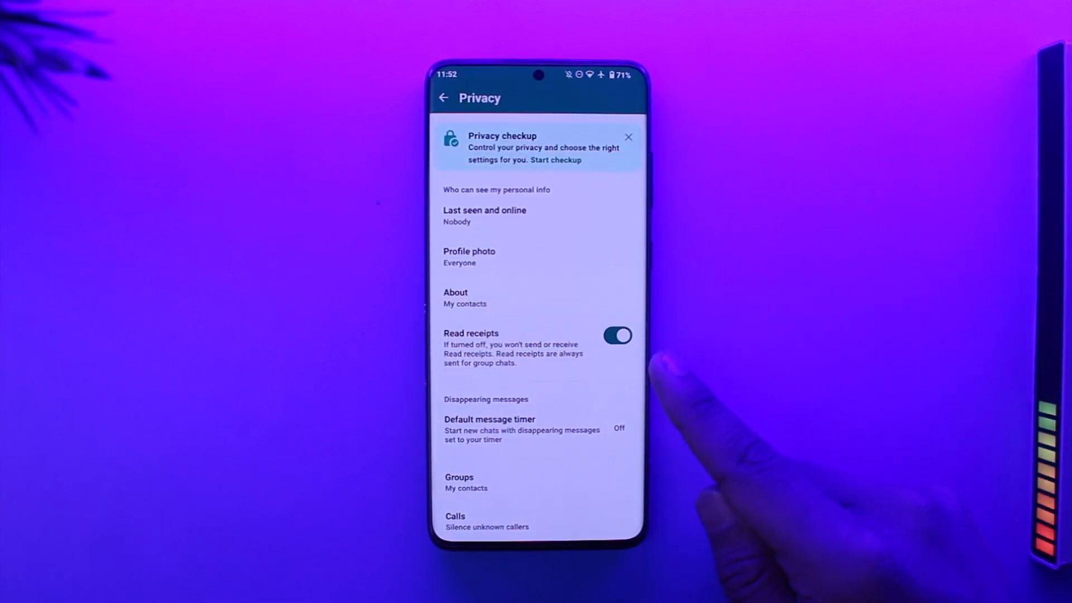
Switch the Read receipts toggle off in Privacy settings
{"action": "left_click", "coordinate": [618, 335]}
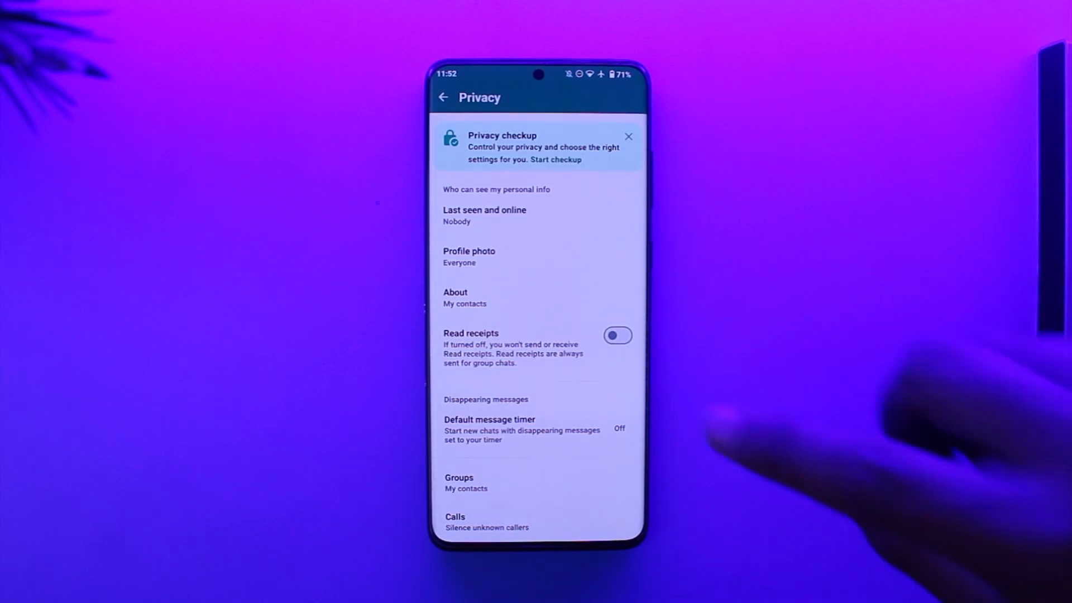
Set Last seen and online visibility to My contacts
{"action": "left_click", "coordinate": [484, 215]}
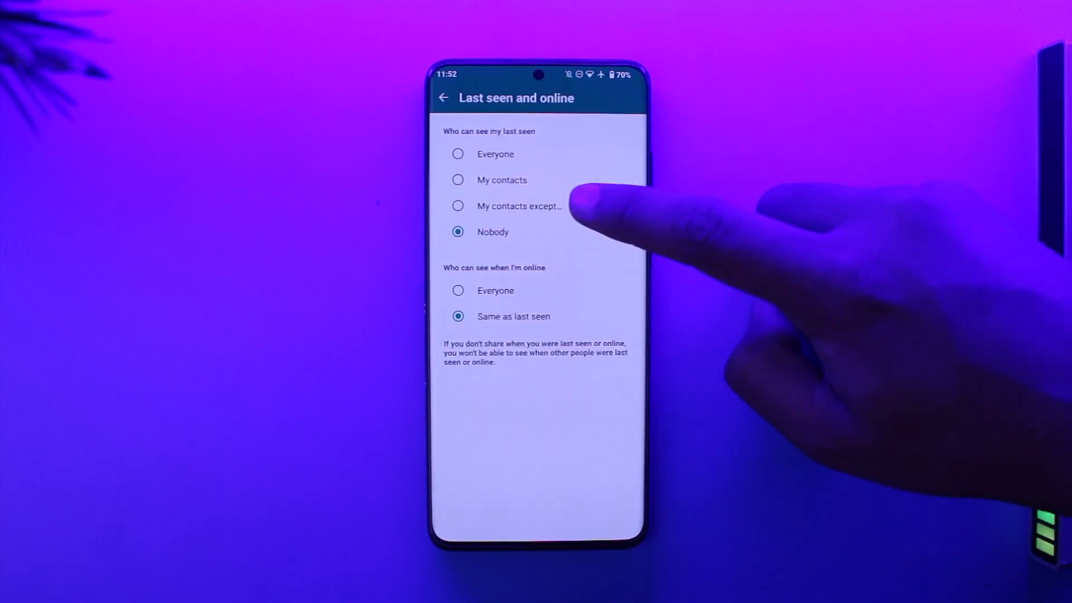
{"action": "left_click", "coordinate": [457, 180]}
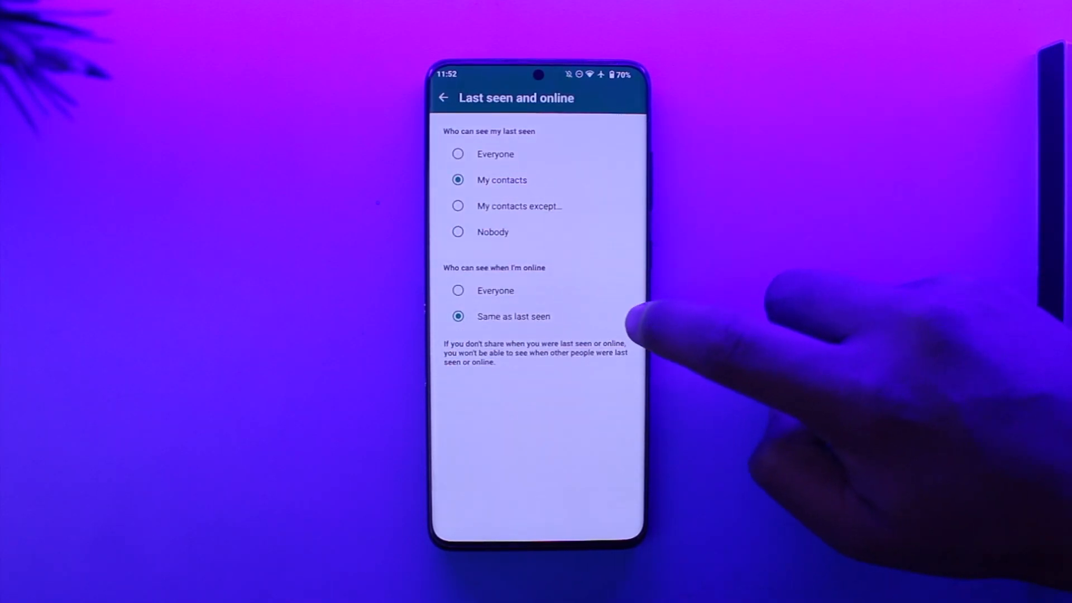